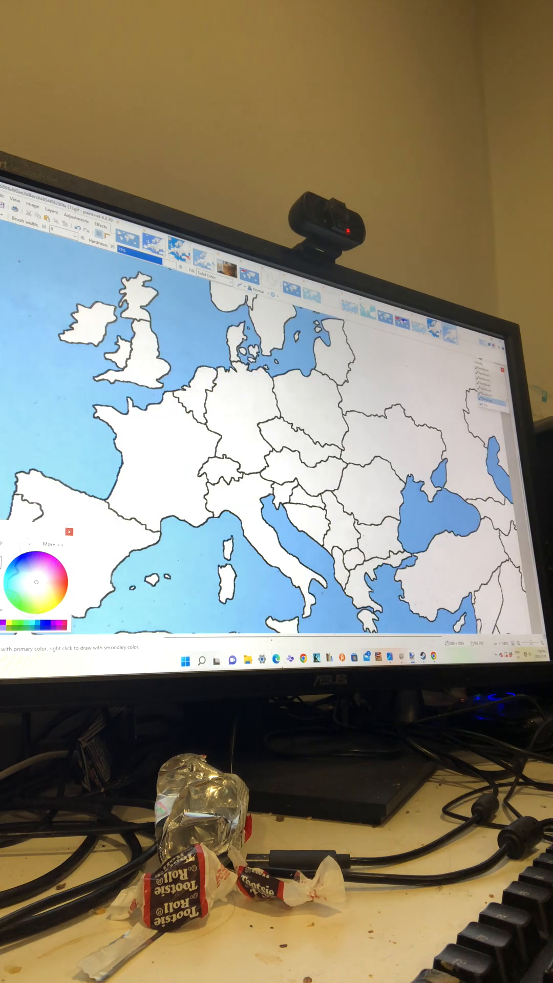
scroll(down, 3)
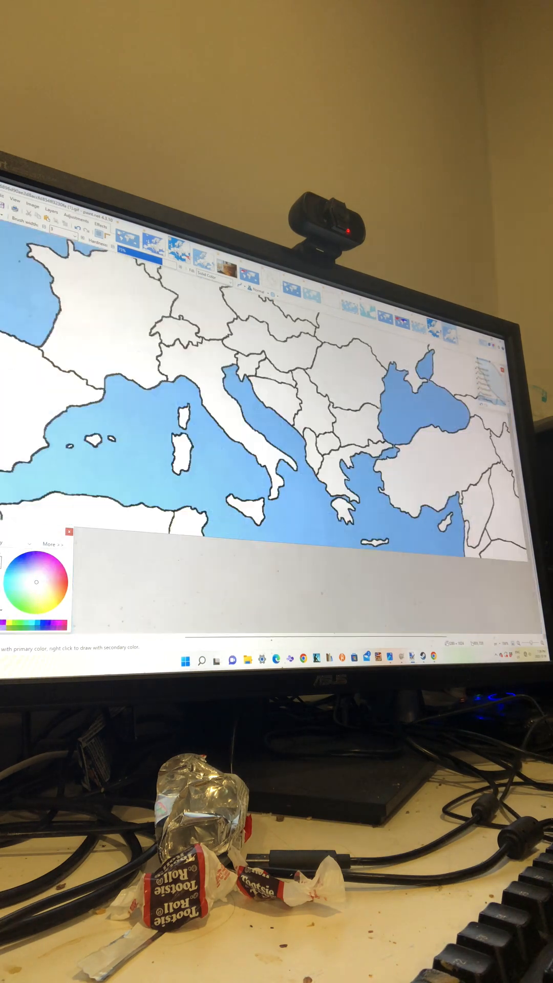